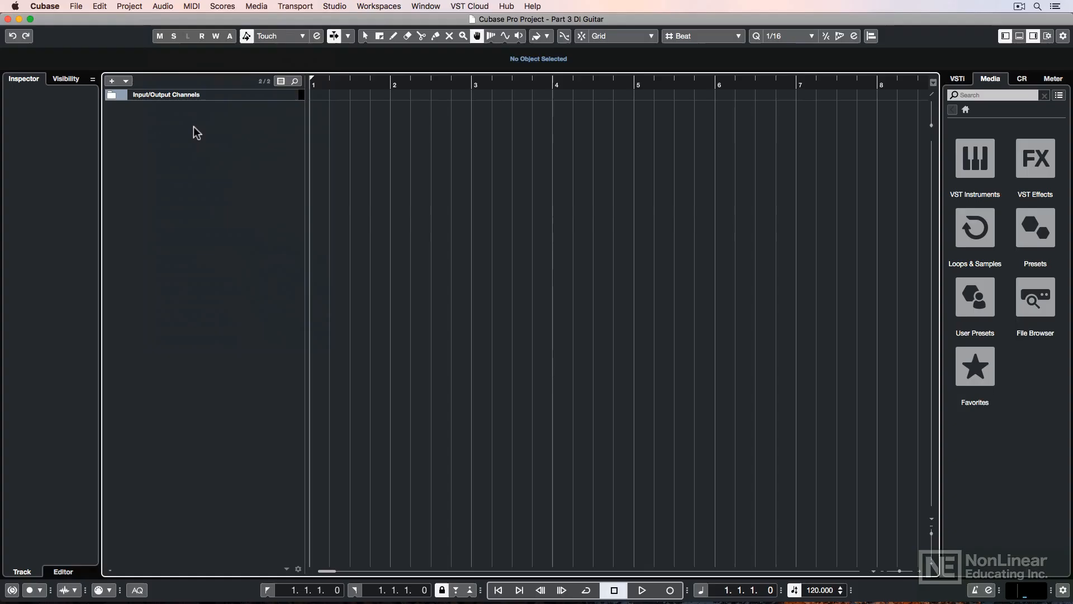
Bring up the Add Track submenu from the Project menu
left_click(129, 6)
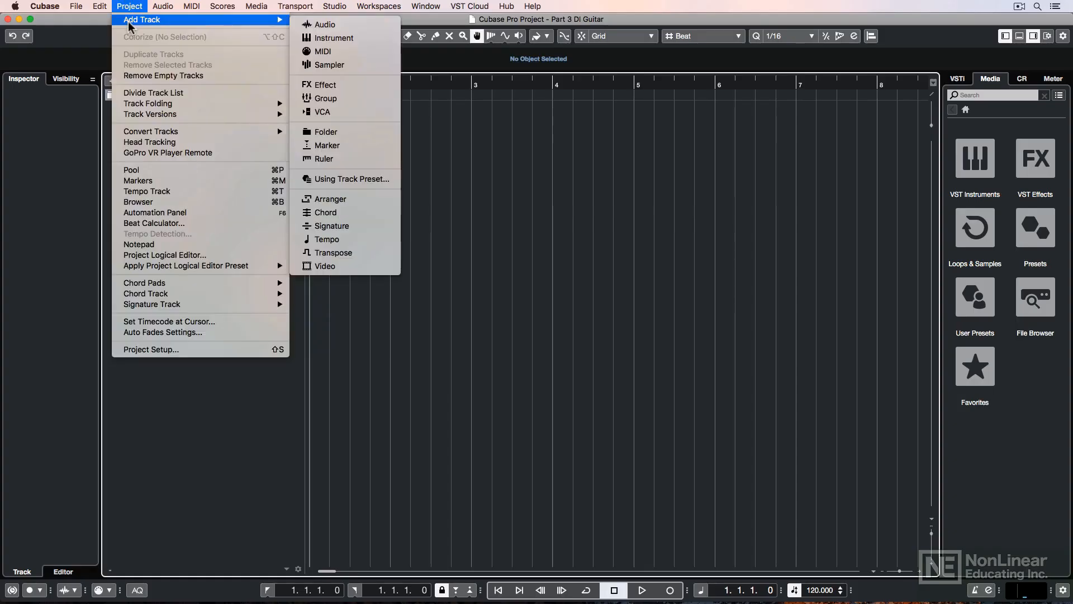
Add a mono audio track named Guitar recording from Mono In 3
left_click(325, 24)
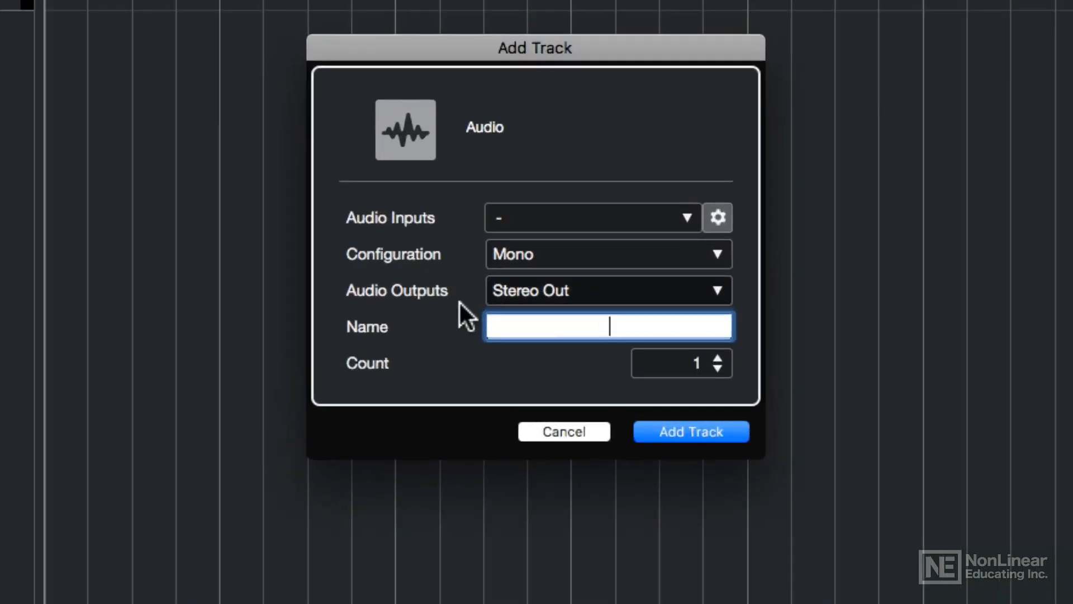
mouse_move(572, 229)
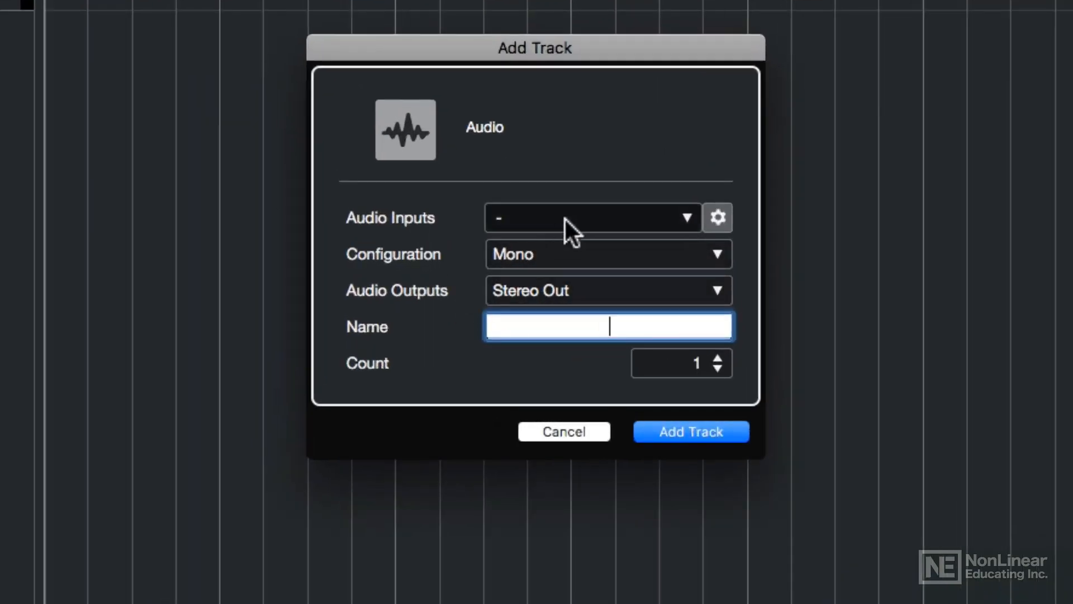
left_click(591, 218)
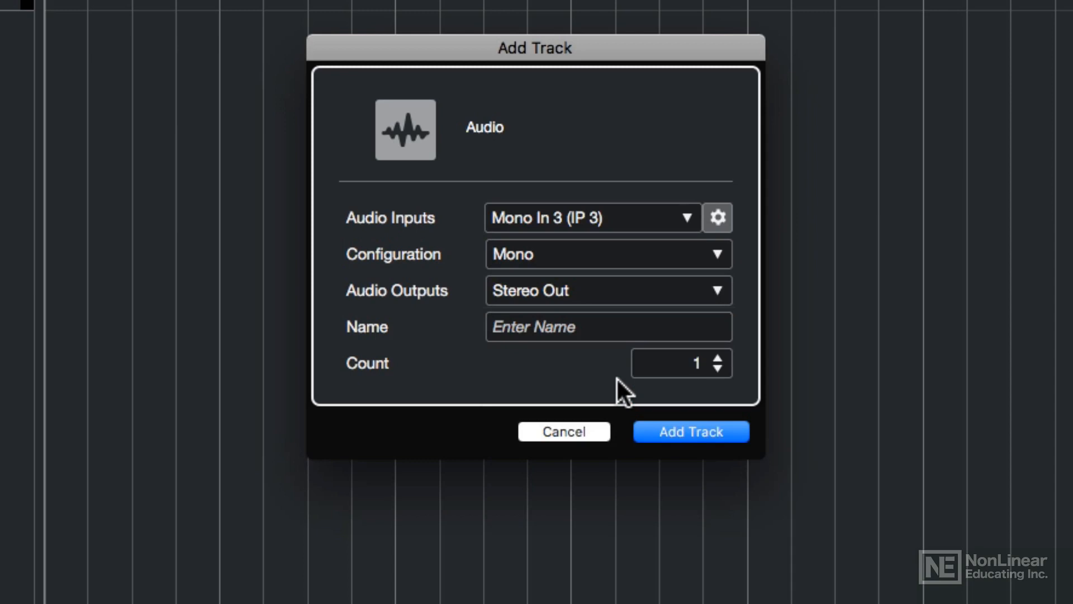
left_click(690, 432)
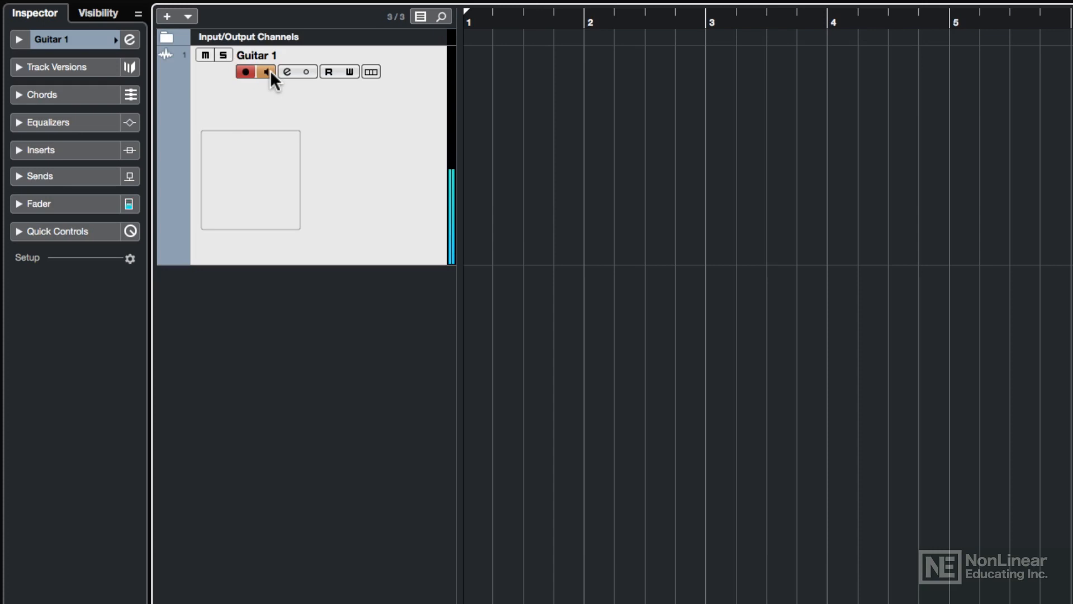
Enable monitoring on Guitar 1 and load Tuner into its first insert slot
left_click(266, 72)
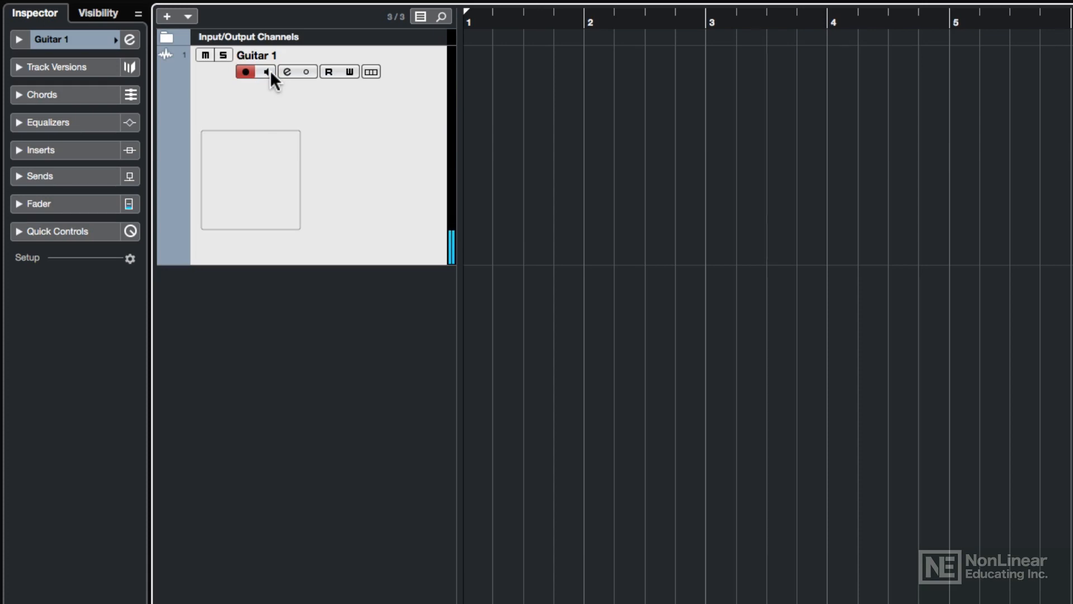
left_click(41, 148)
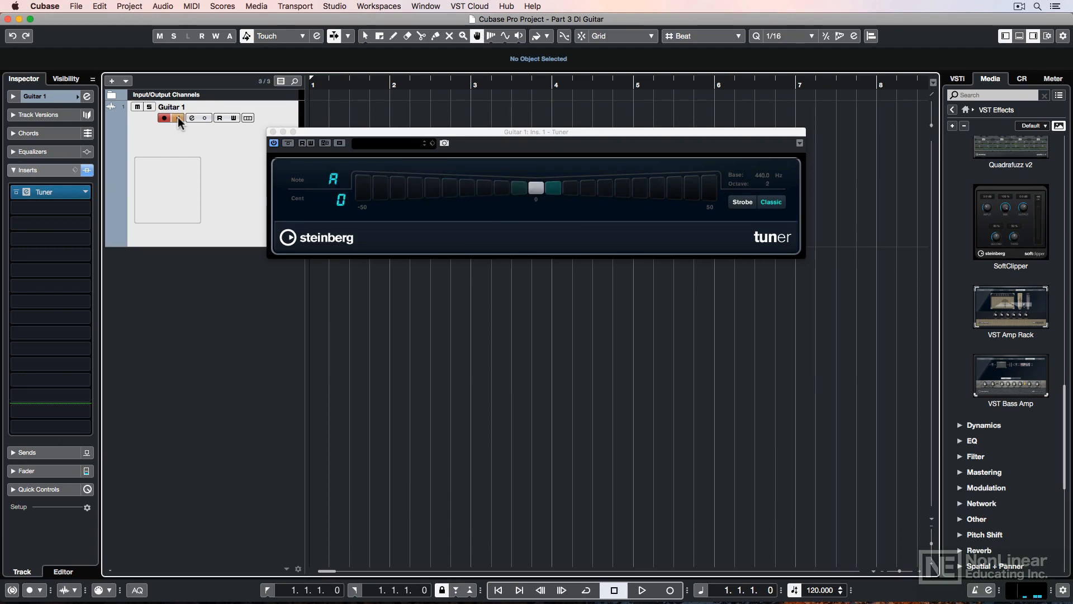
Load VST Amp Rack into the second insert with the I'm Dynamite preset
left_click(85, 191)
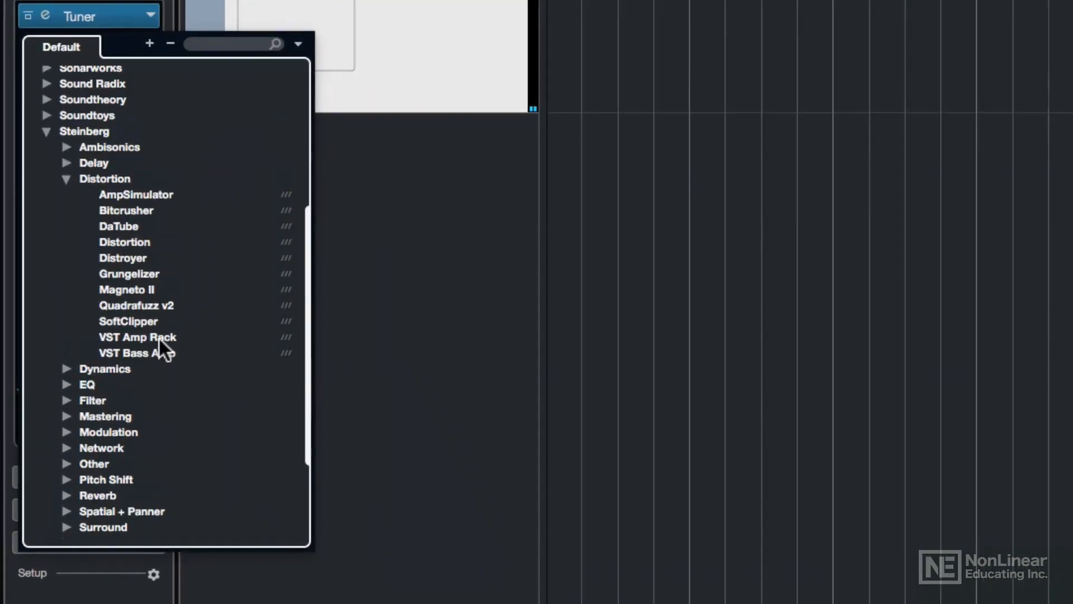
double_click(136, 337)
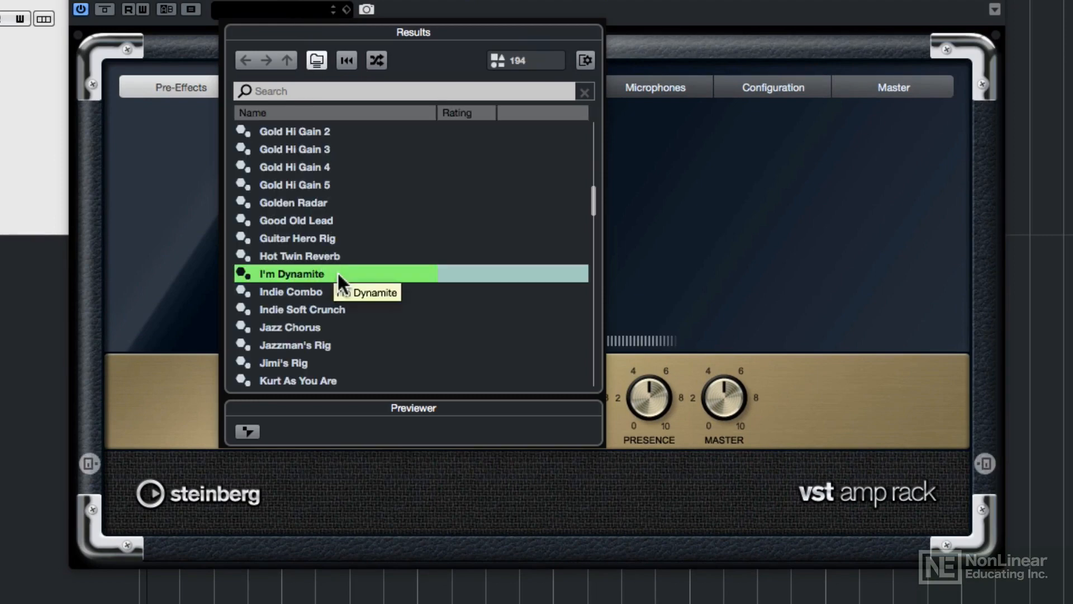
double_click(292, 273)
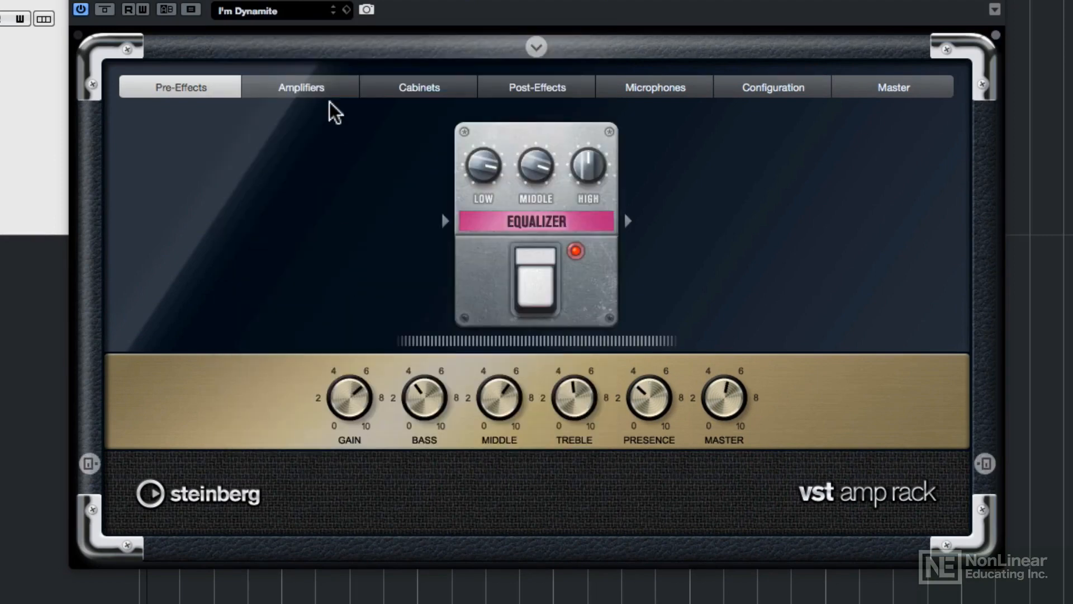
Review the rig's Amplifiers and Microphones pages in VST Amp Rack
left_click(299, 88)
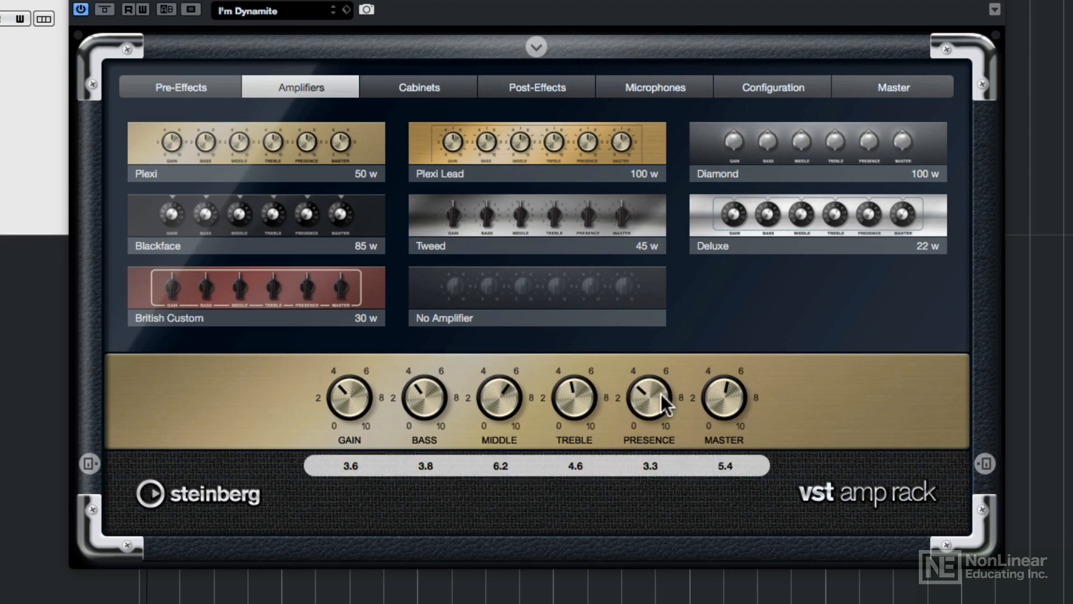
left_click(655, 87)
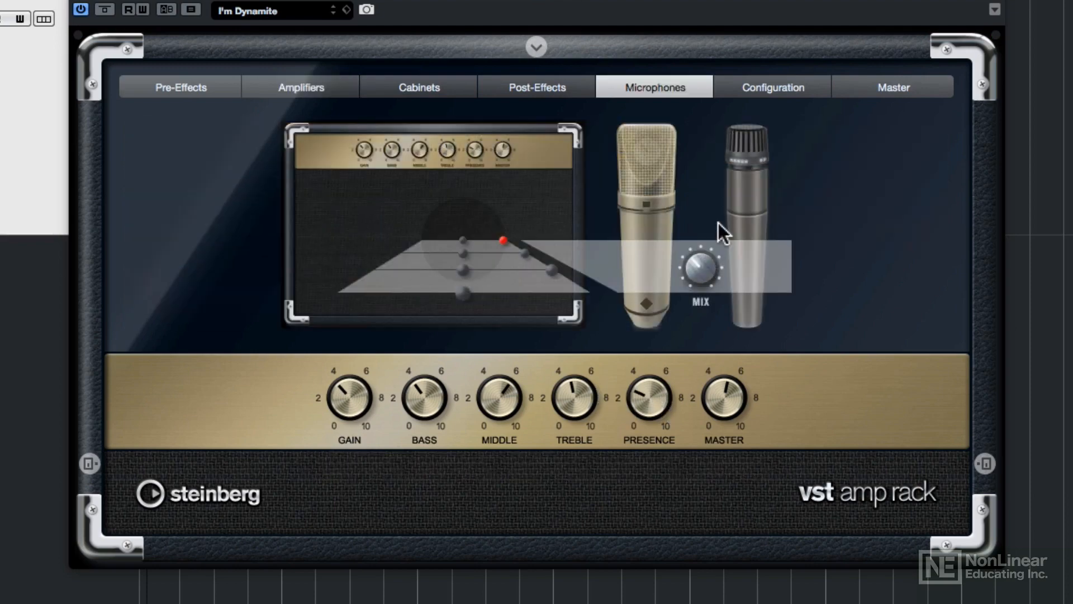
mouse_move(816, 223)
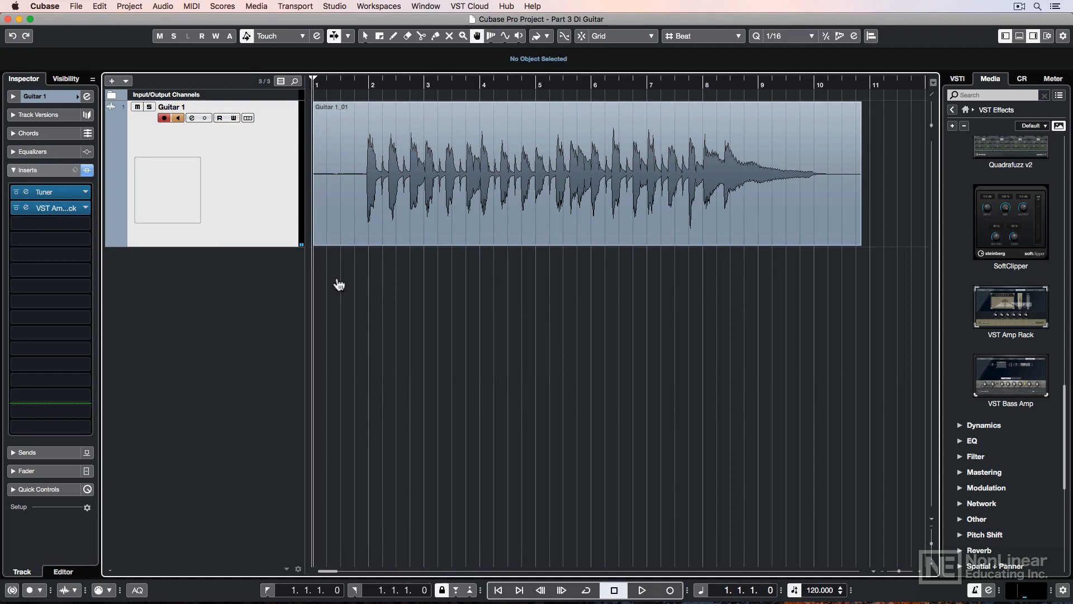
Record a roughly ten-bar DI rhythm take onto Guitar 1
left_click(641, 589)
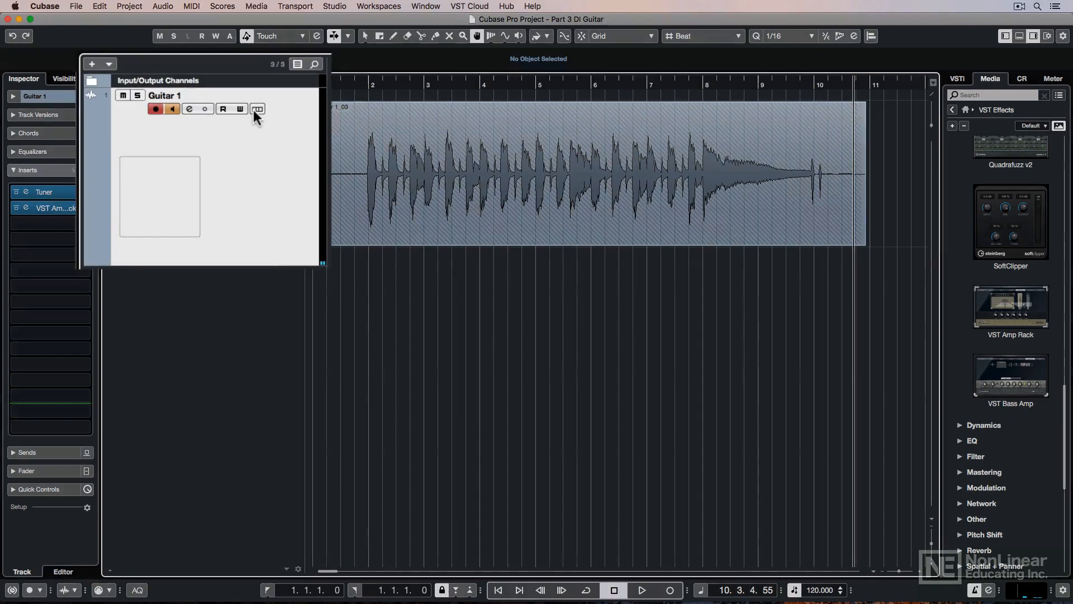
Show Guitar 1's take lanes, keep take Guitar 1_02 active, and collapse the lanes
left_click(258, 108)
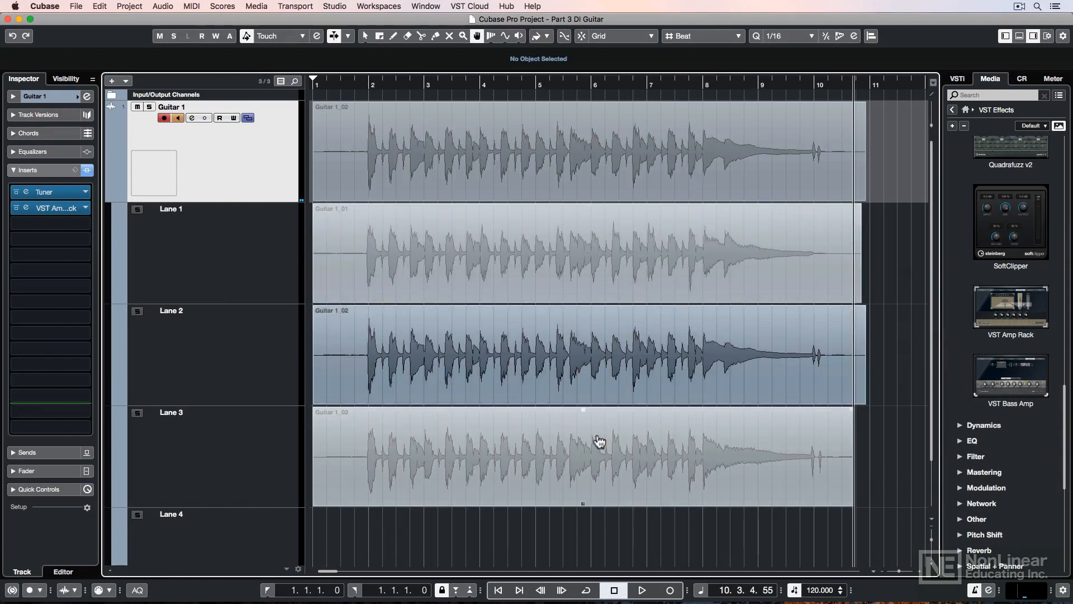
left_click(582, 456)
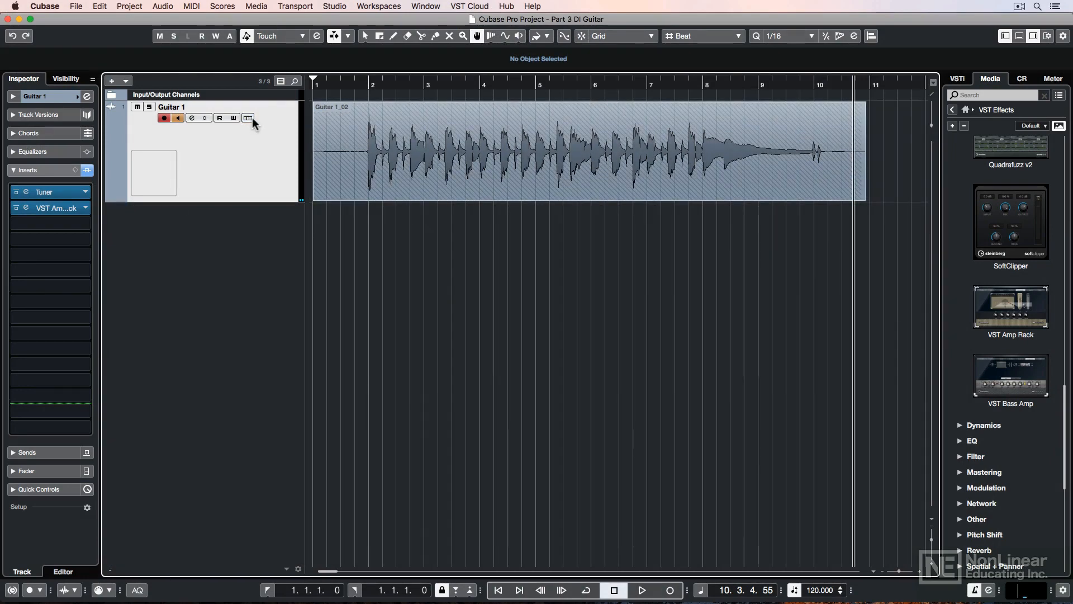
Duplicate Guitar 1 into Guitar 2 holding take Guitar 2_03, then deselect events
right_click(191, 171)
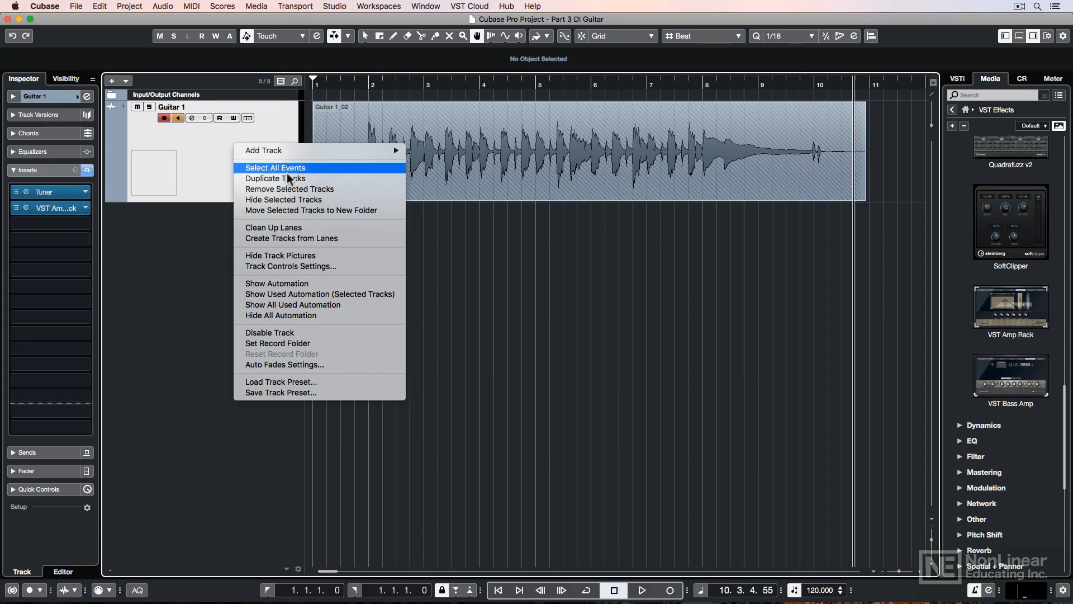
left_click(275, 178)
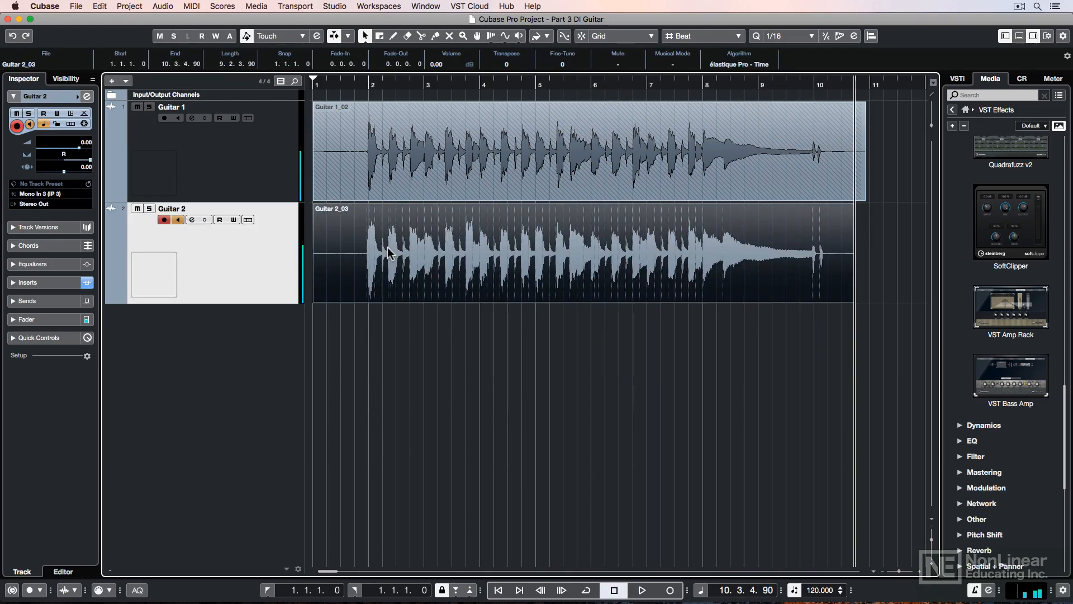
left_click(389, 368)
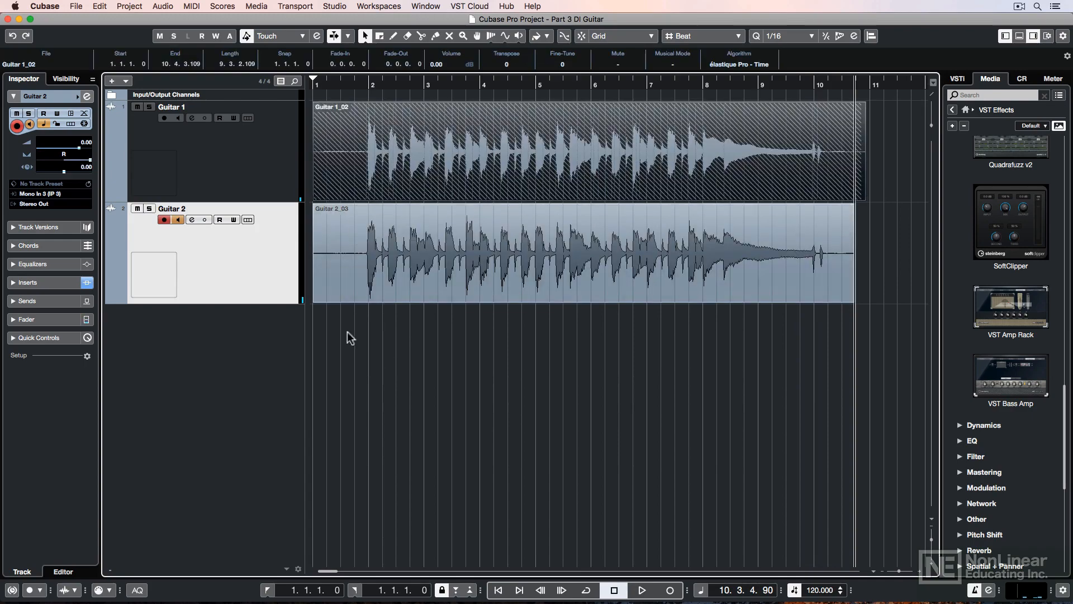
left_click(352, 345)
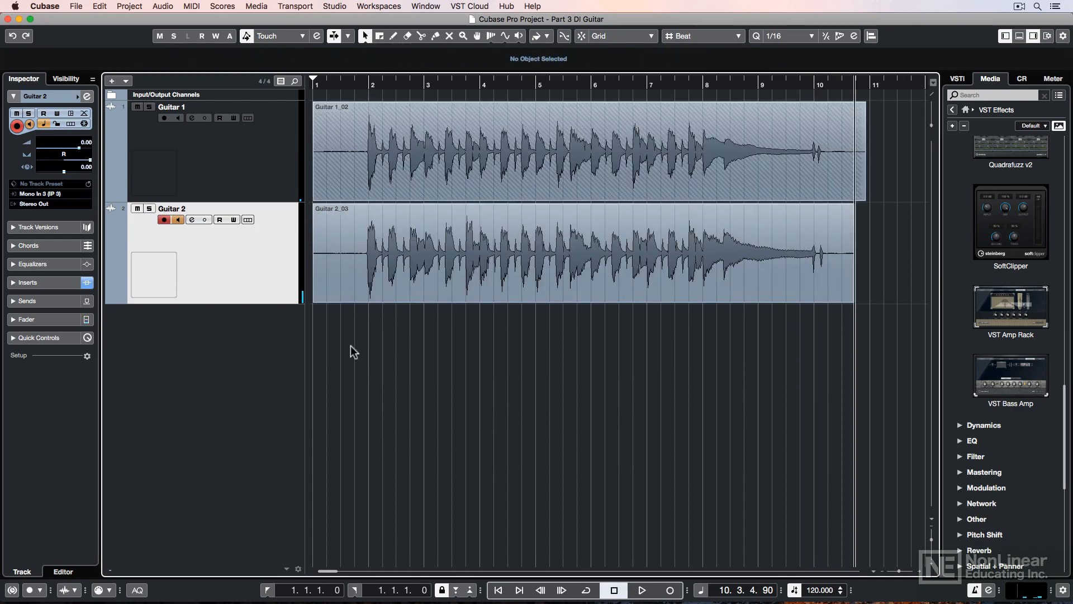